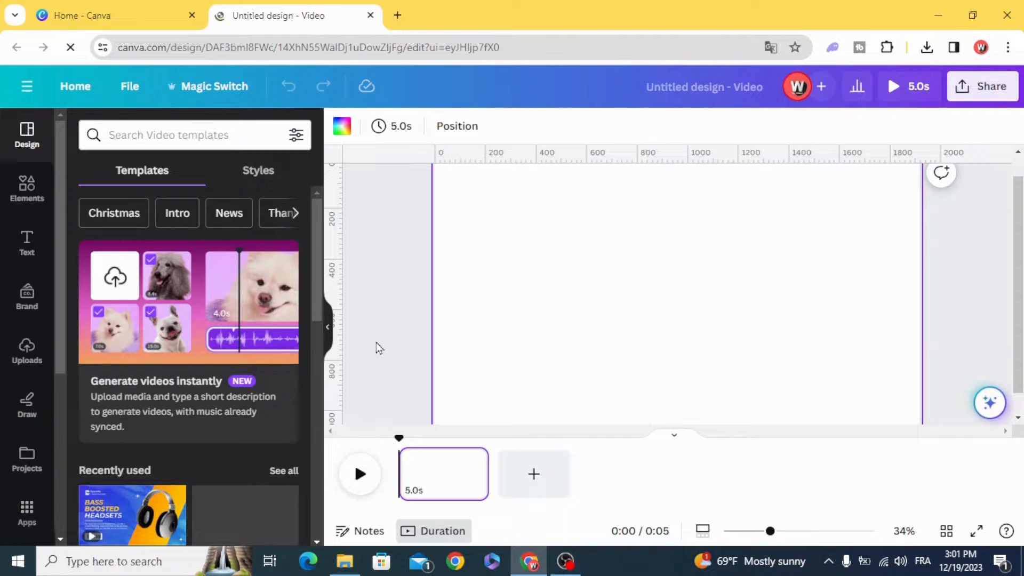
# Step: Upload the portrait photos and place one on each of nine video pages
pyautogui.click(25, 350)
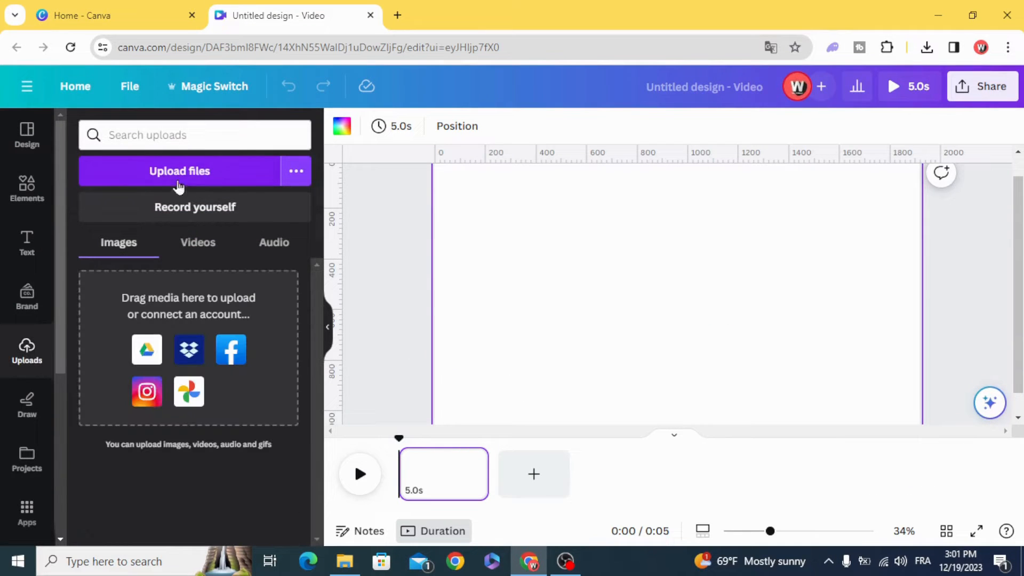
pyautogui.click(179, 171)
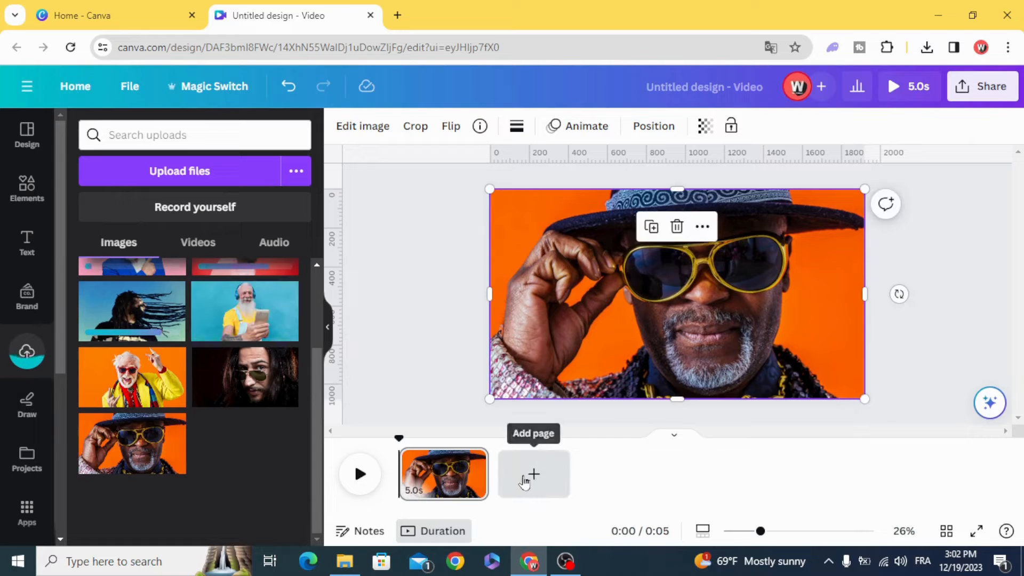
pyautogui.click(533, 473)
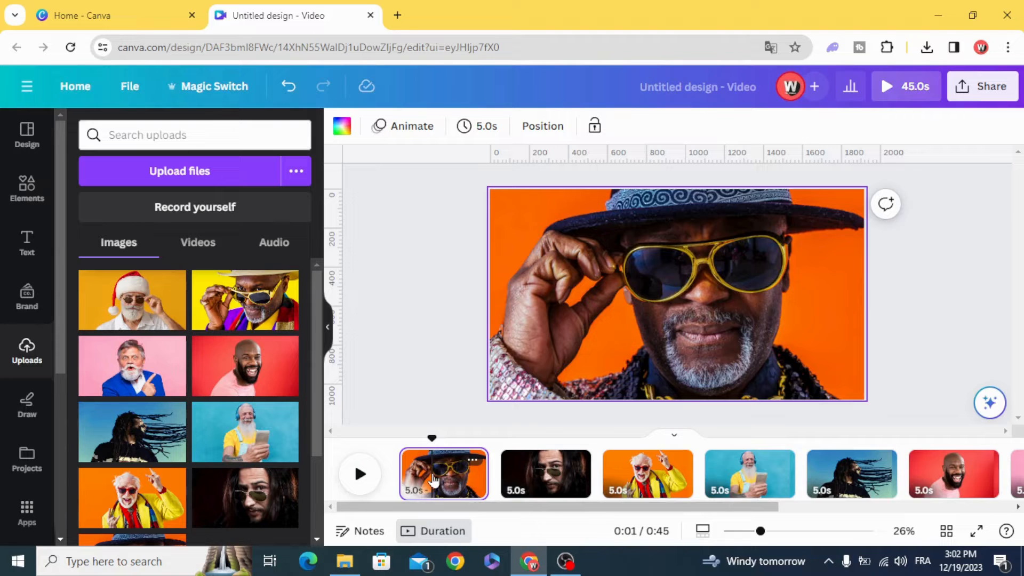
# Step: Apply a Photo Zoom animation, direction Out, scale at maximum, to all pages
pyautogui.click(411, 125)
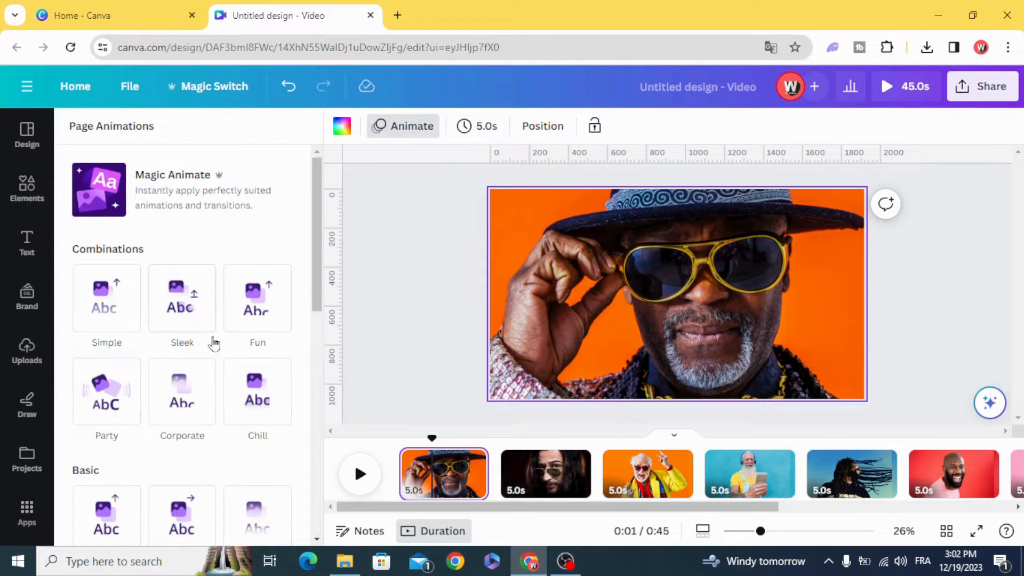
pyautogui.scroll(-3)
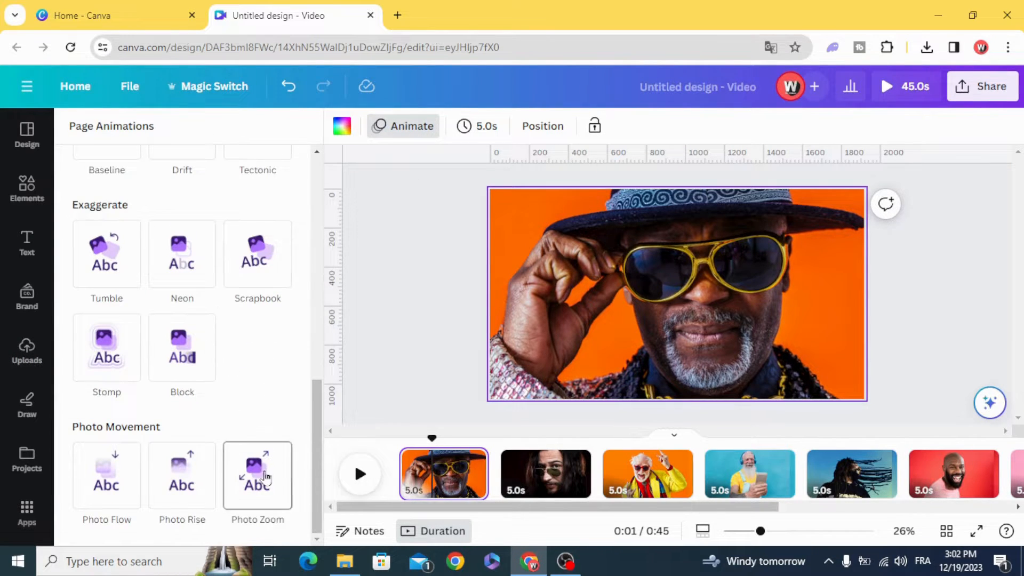
pyautogui.click(257, 474)
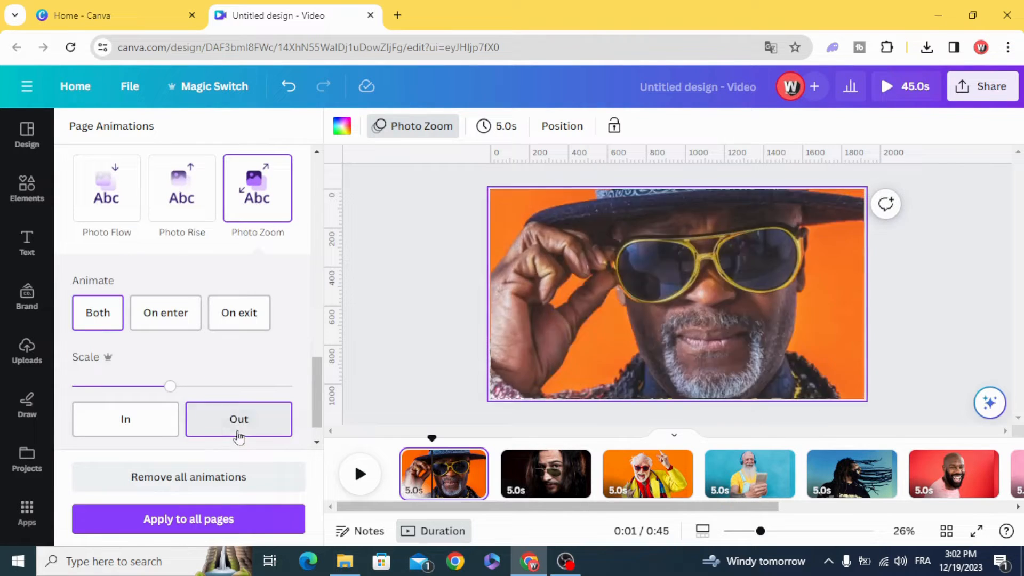
pyautogui.moveTo(169, 386); pyautogui.dragTo(188, 386)
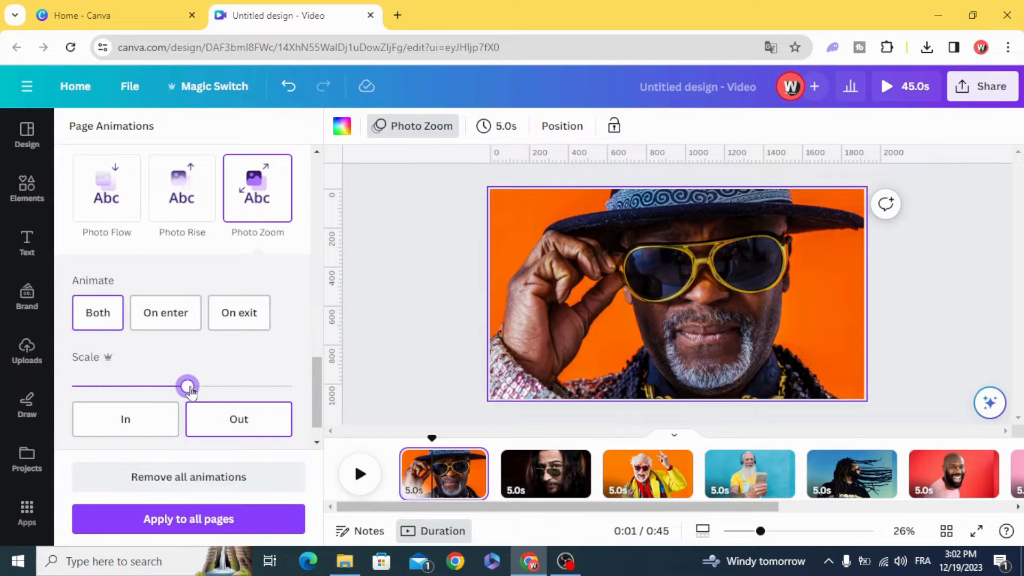
pyautogui.moveTo(188, 385); pyautogui.dragTo(292, 384)
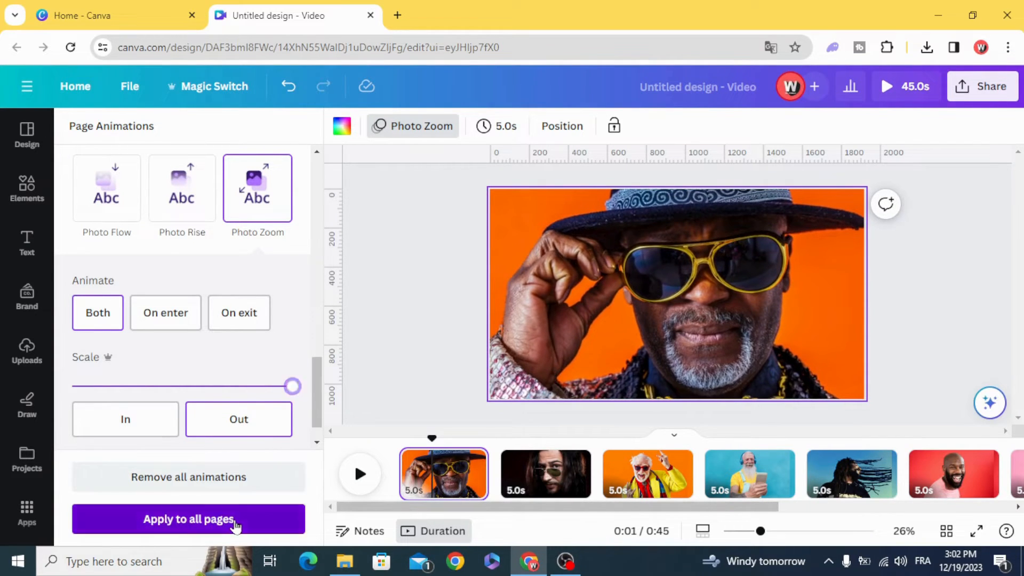
pyautogui.click(26, 350)
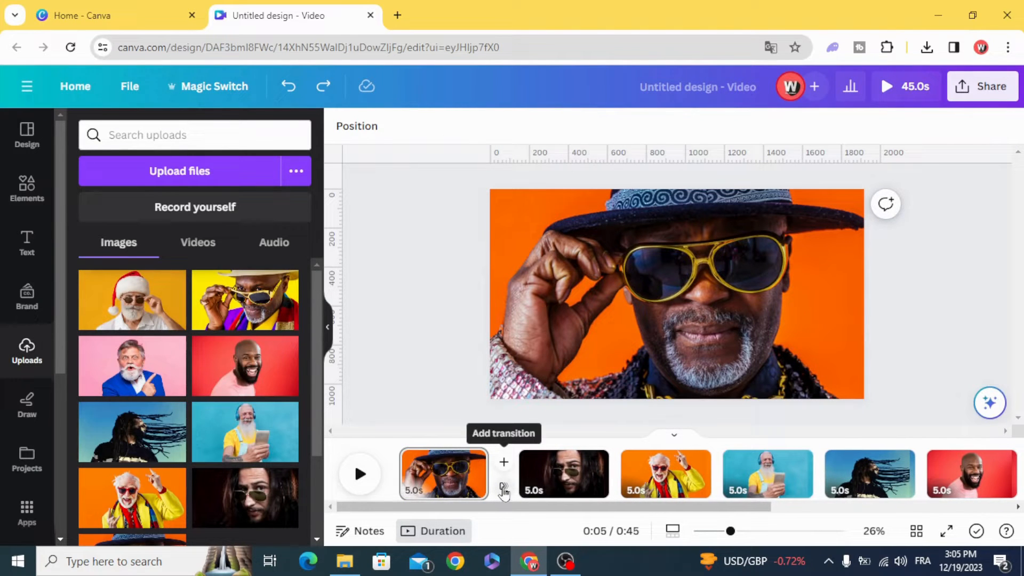
# Step: Add a Dissolve transition between the pages
pyautogui.click(503, 462)
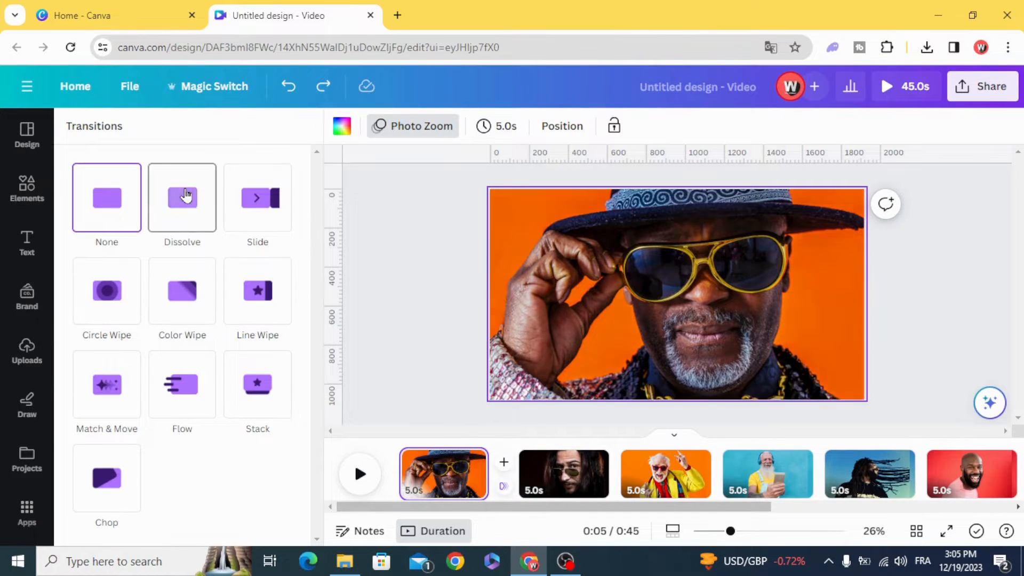
pyautogui.click(181, 197)
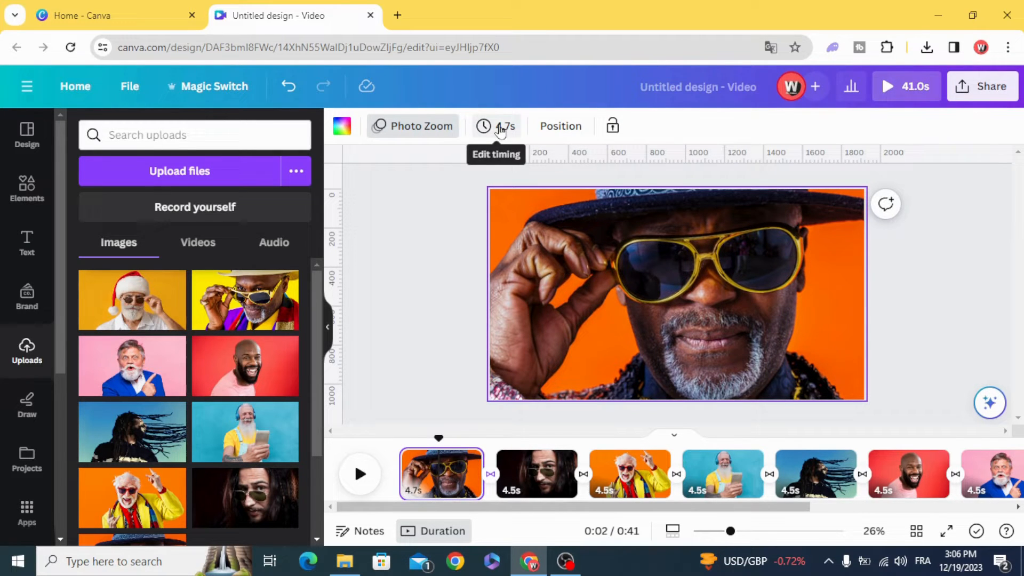
# Step: Set page timing to 0.2 seconds and apply it to all nine pages
pyautogui.click(494, 126)
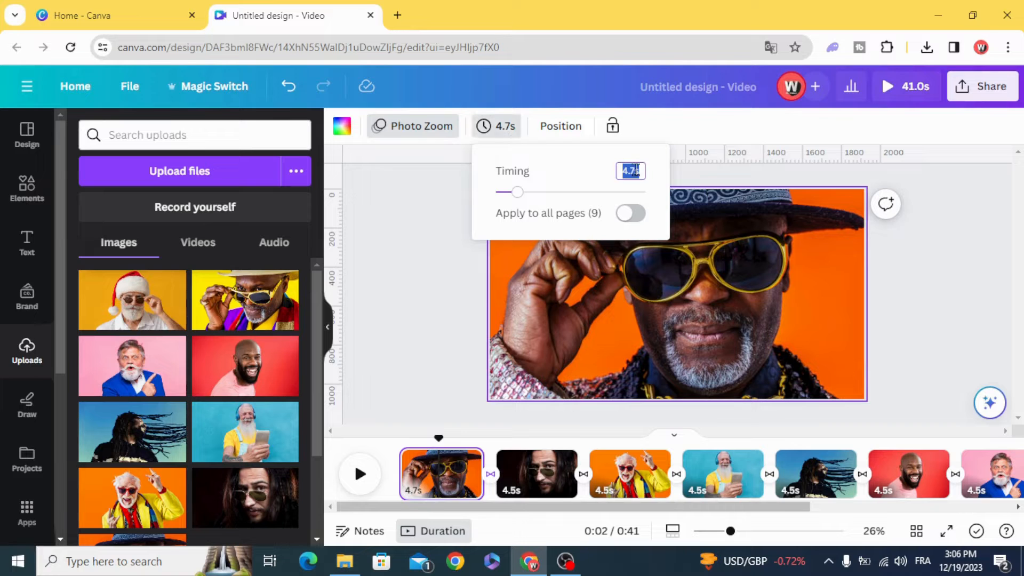
pyautogui.write('0.2')
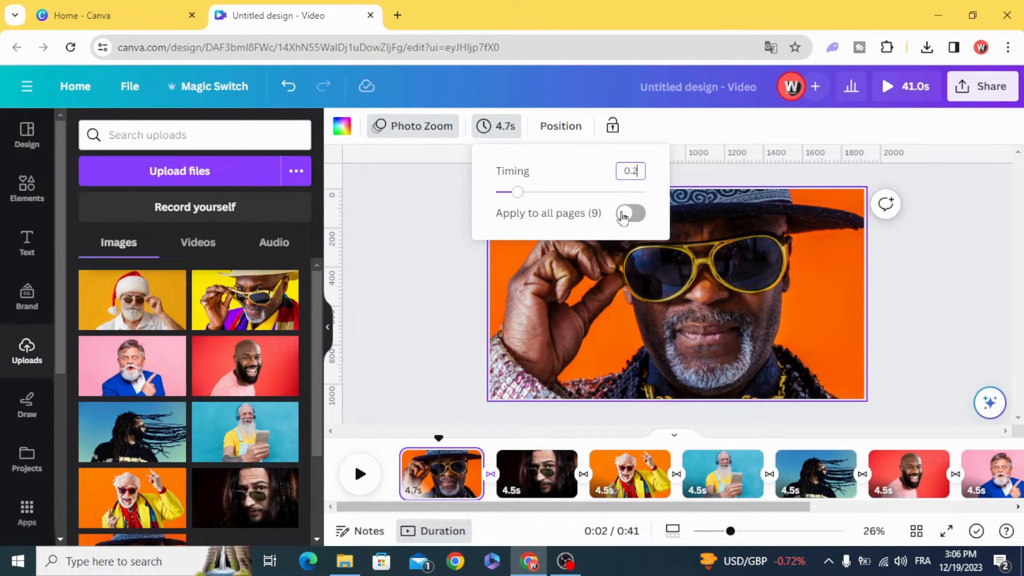
pyautogui.click(629, 214)
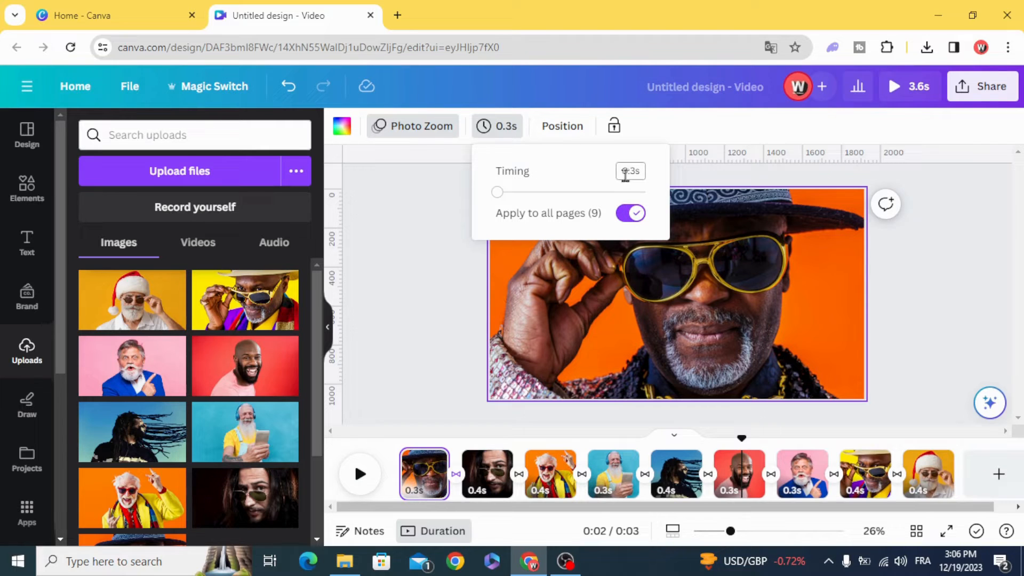
pyautogui.write('0.2')
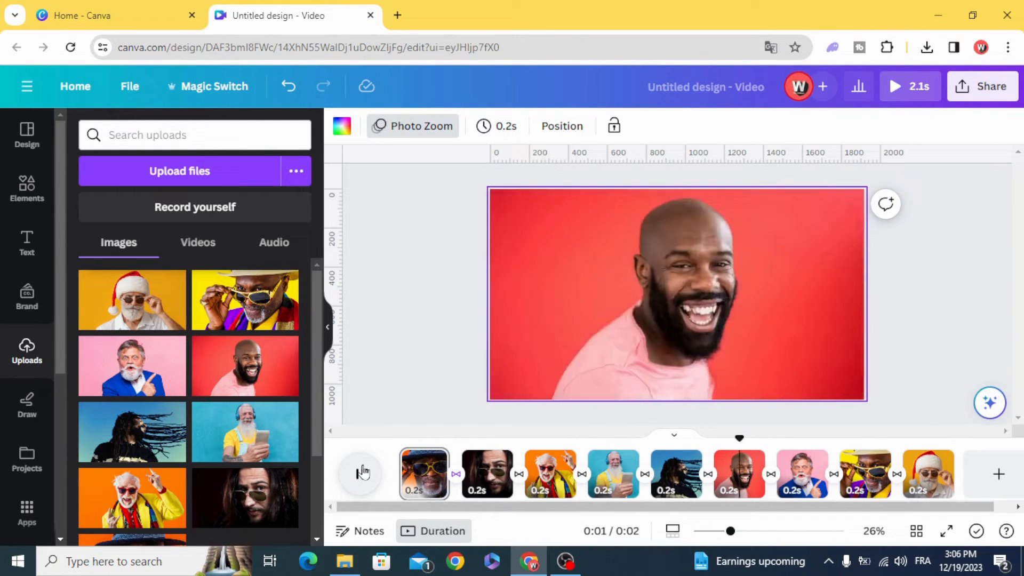
# Step: Download the video as MP4 via Share and confirm it in Chrome's downloads list
pyautogui.click(982, 85)
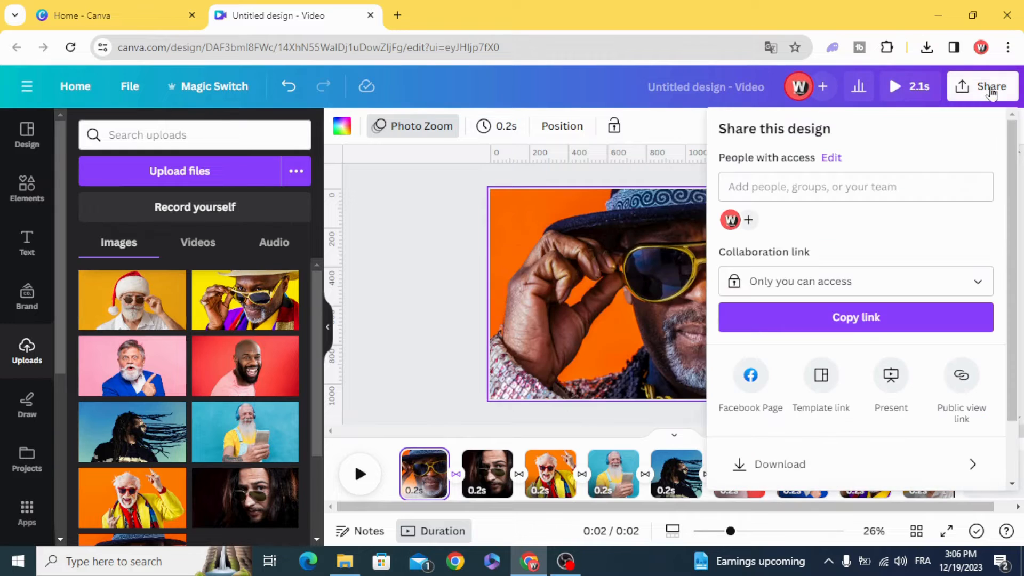
pyautogui.scroll(-3)
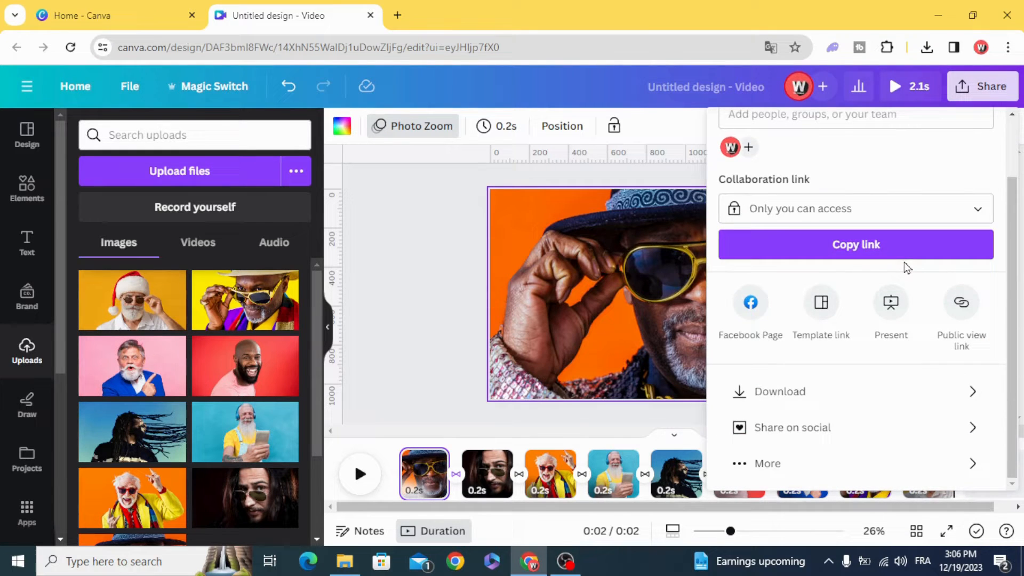
pyautogui.moveTo(908, 274)
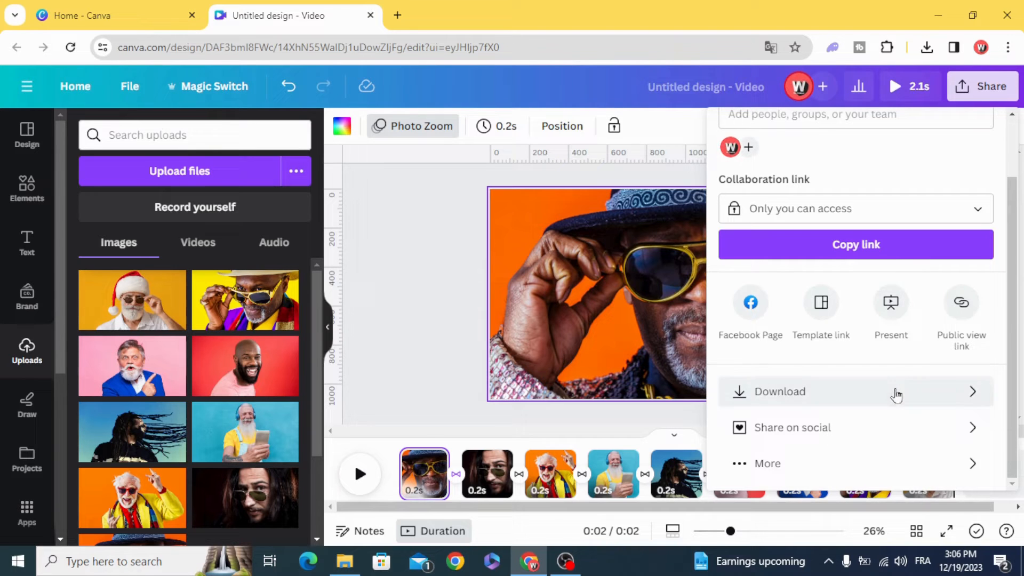
pyautogui.click(778, 392)
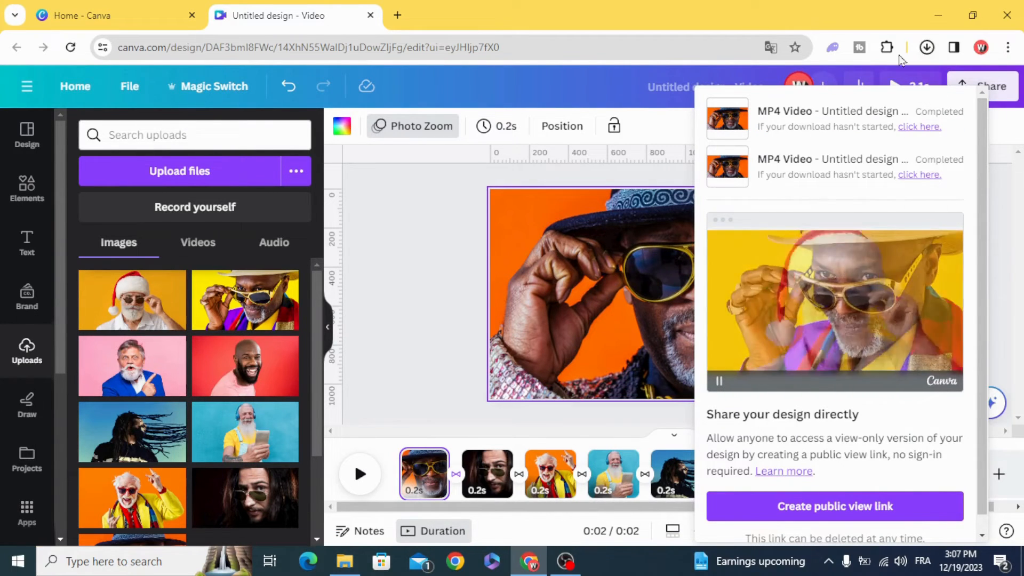
pyautogui.click(927, 47)
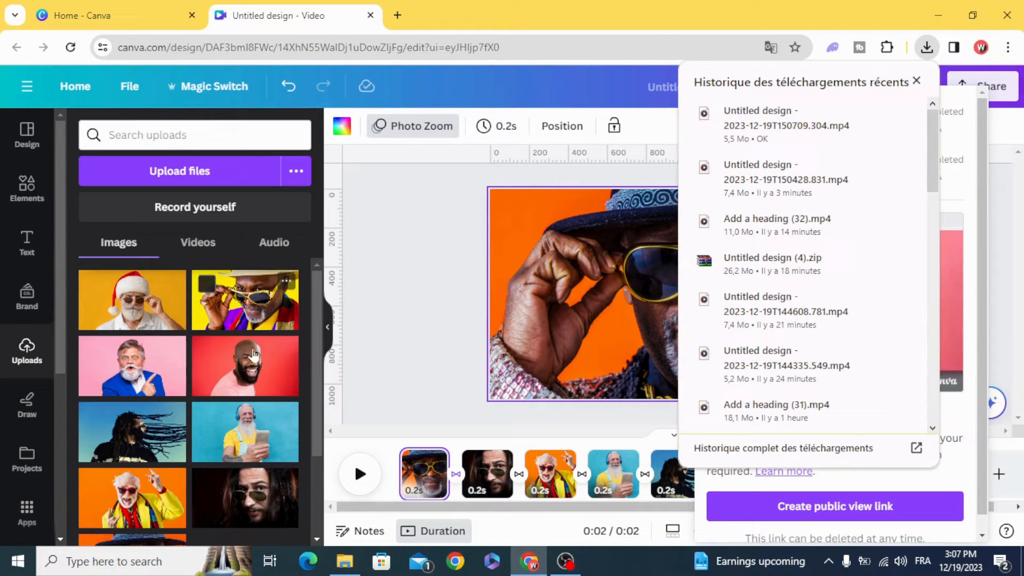
pyautogui.click(915, 81)
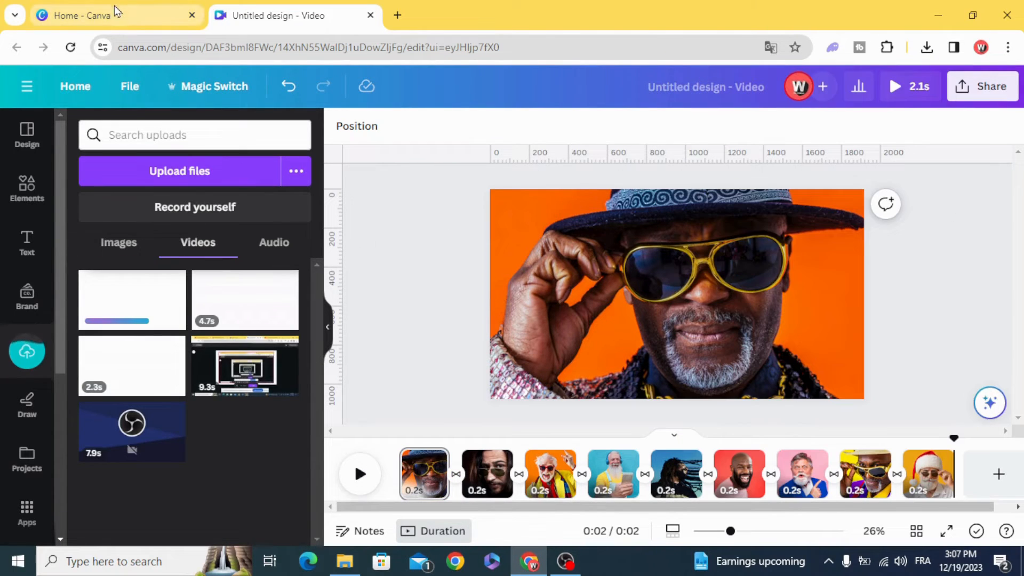
# Step: Create a blank video from Home and add the downloaded shuffle clip from Uploads > Videos
pyautogui.click(98, 15)
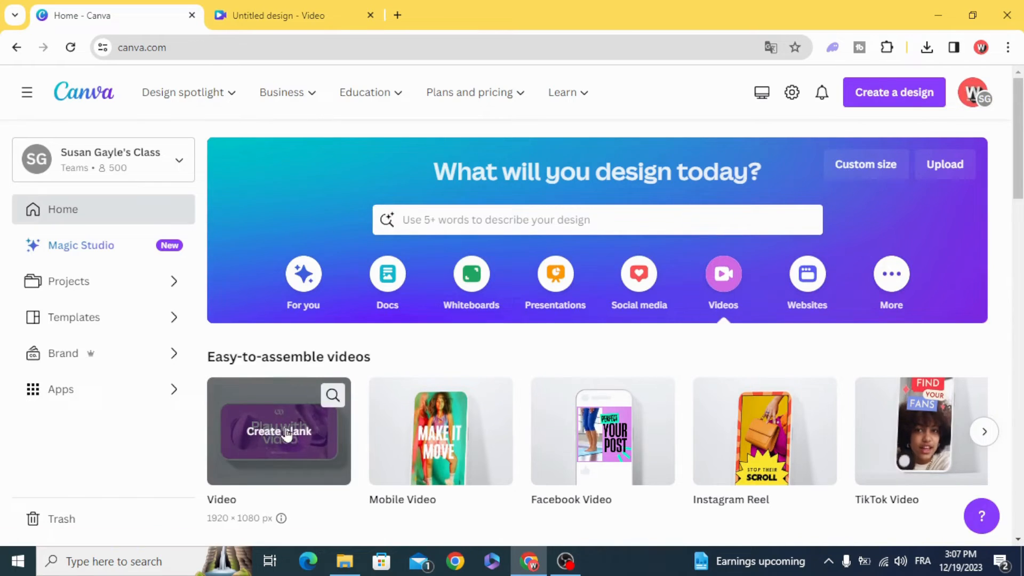
pyautogui.click(278, 431)
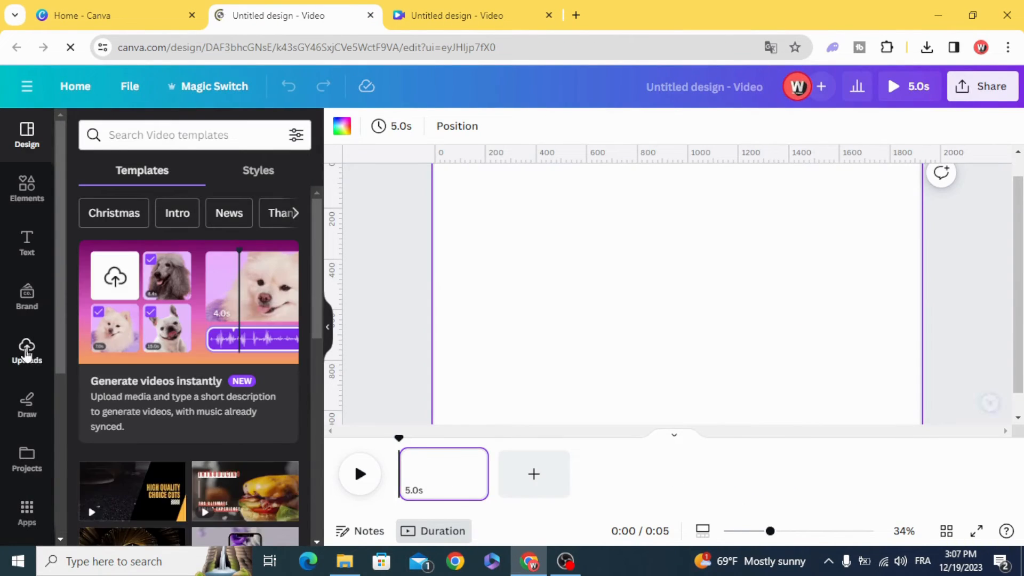
pyautogui.click(26, 350)
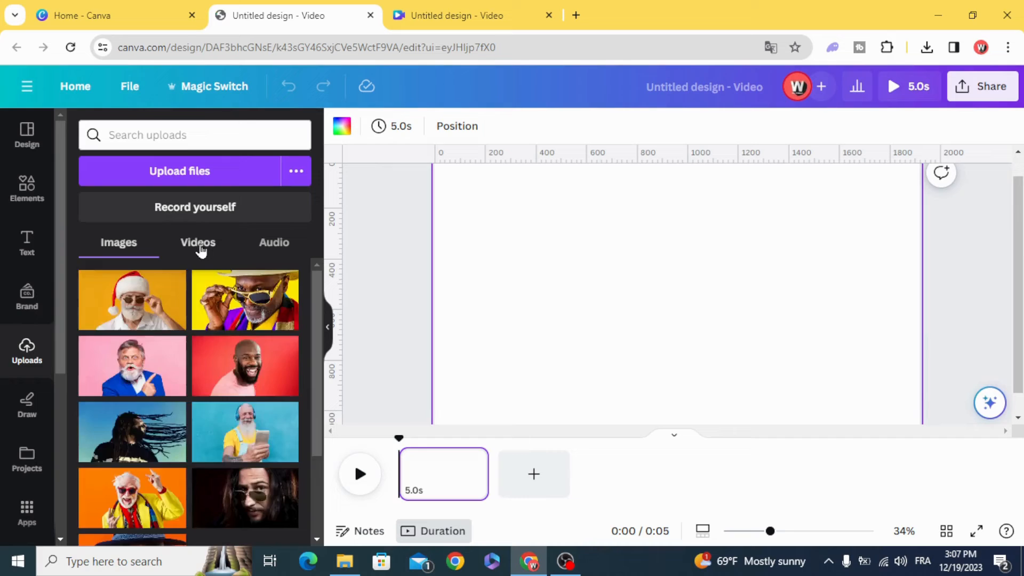
pyautogui.click(198, 242)
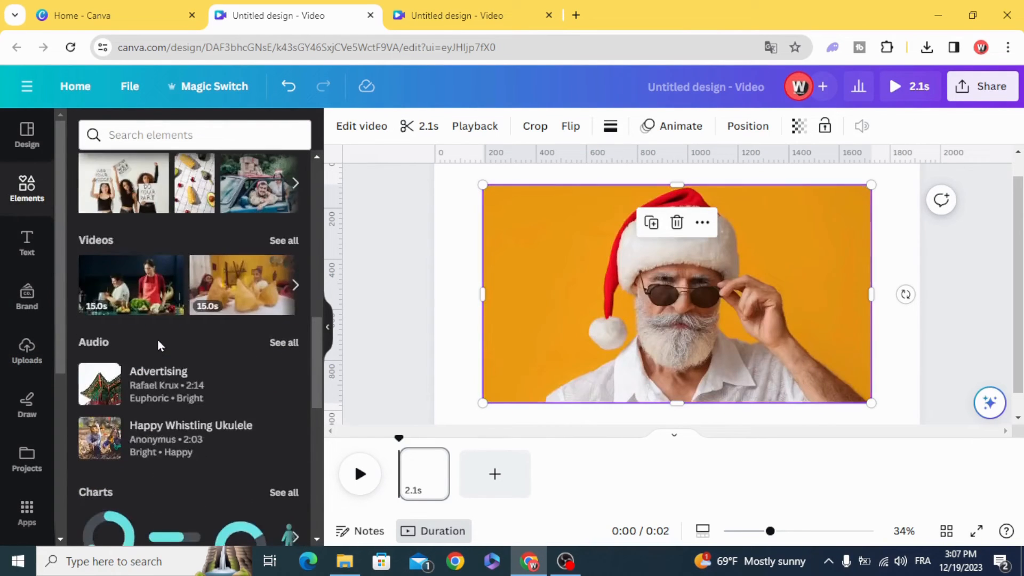
# Step: Search frames for "FILM" and apply the dark vignette film frame to the clip
pyautogui.scroll(-3)
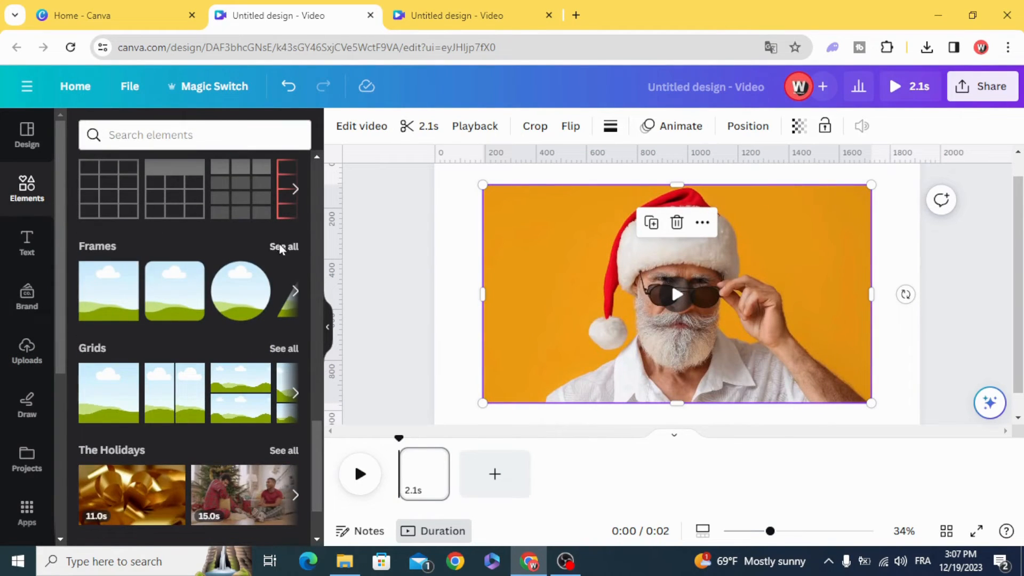
pyautogui.click(284, 247)
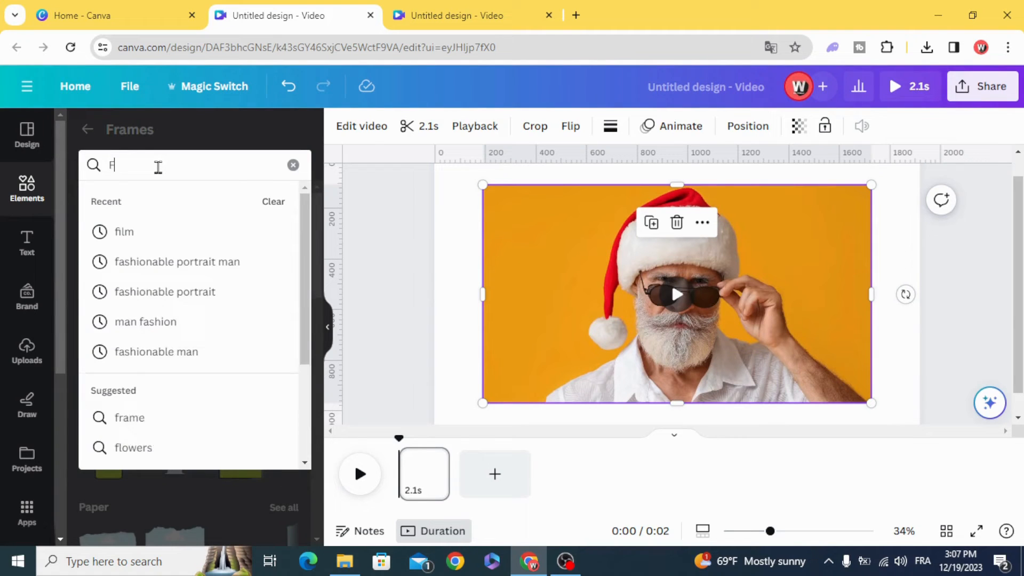
pyautogui.write('ILM')
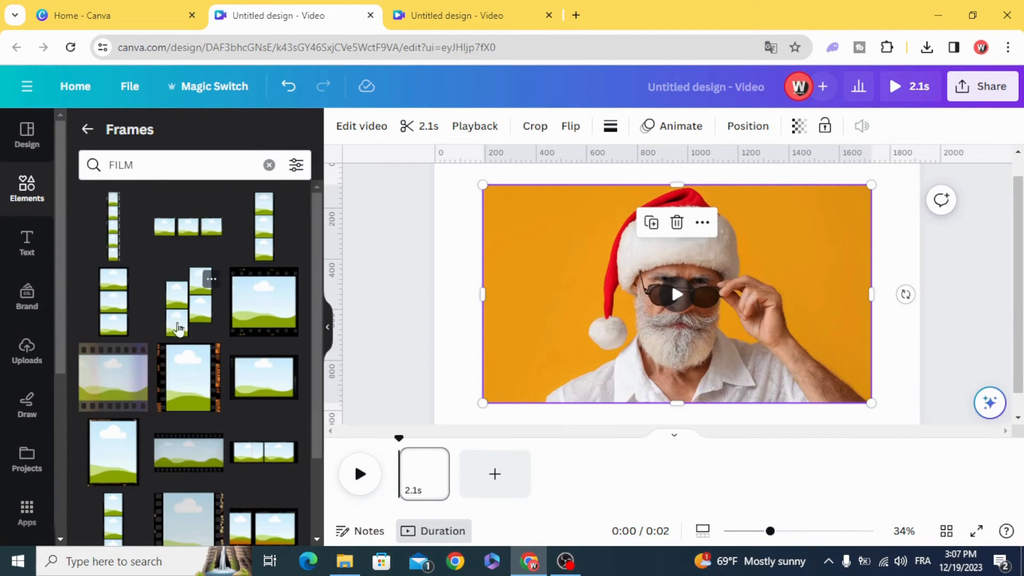
pyautogui.scroll(-3)
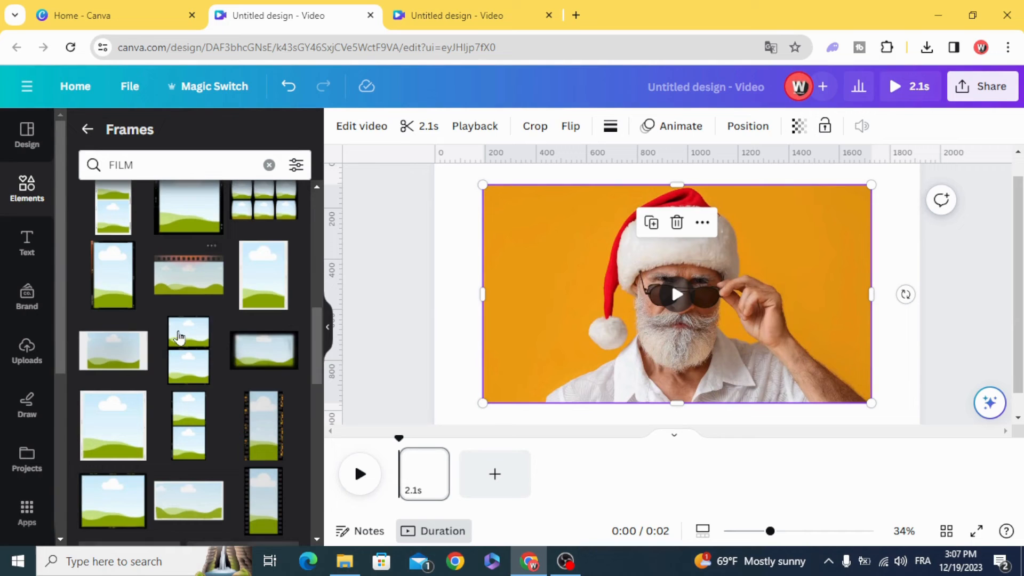
pyautogui.click(263, 351)
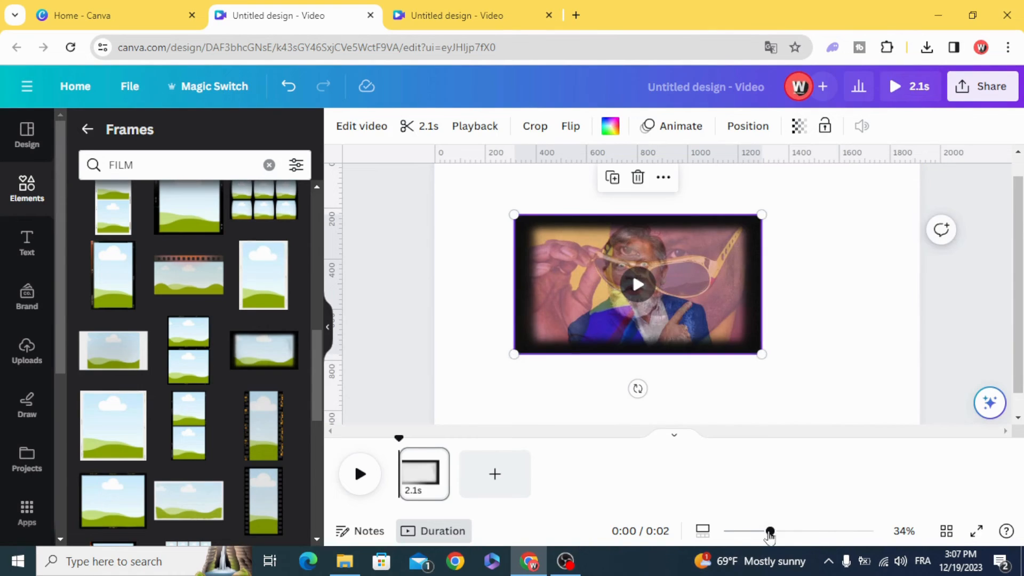
# Step: Drag the film frame's corner handle so it fills the entire page
pyautogui.moveTo(769, 531); pyautogui.dragTo(746, 531)
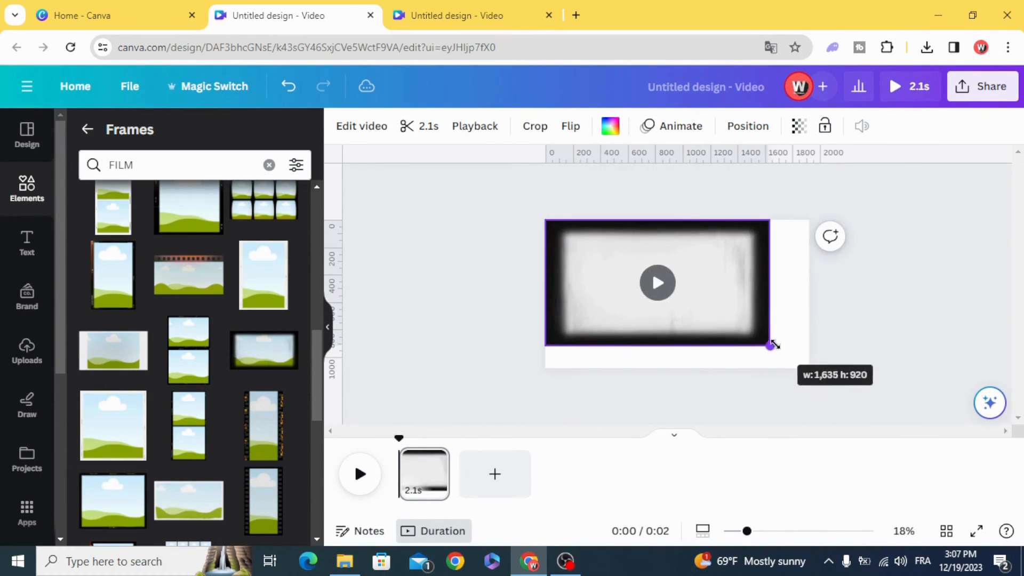
pyautogui.moveTo(770, 346); pyautogui.dragTo(808, 368)
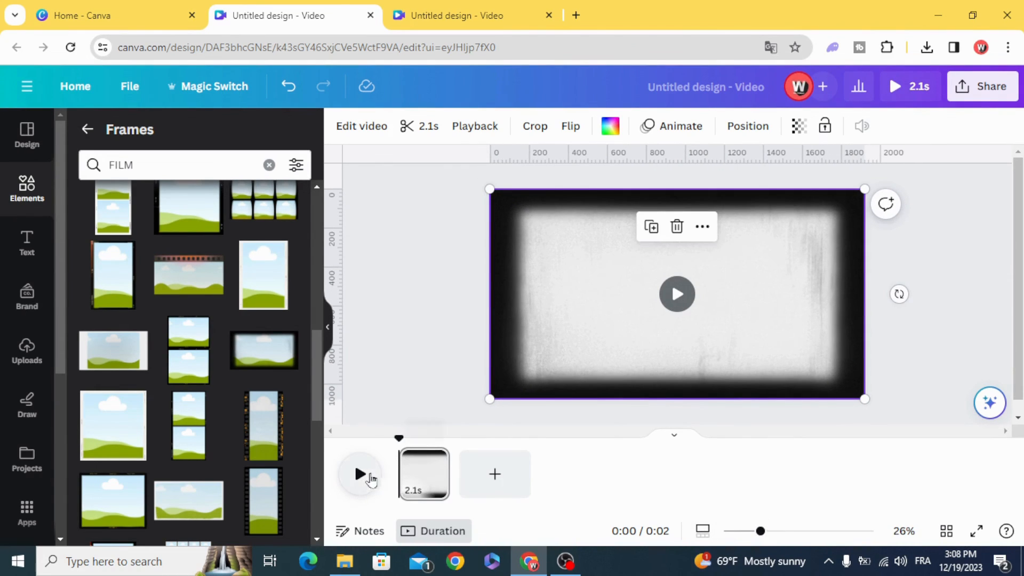
pyautogui.click(359, 473)
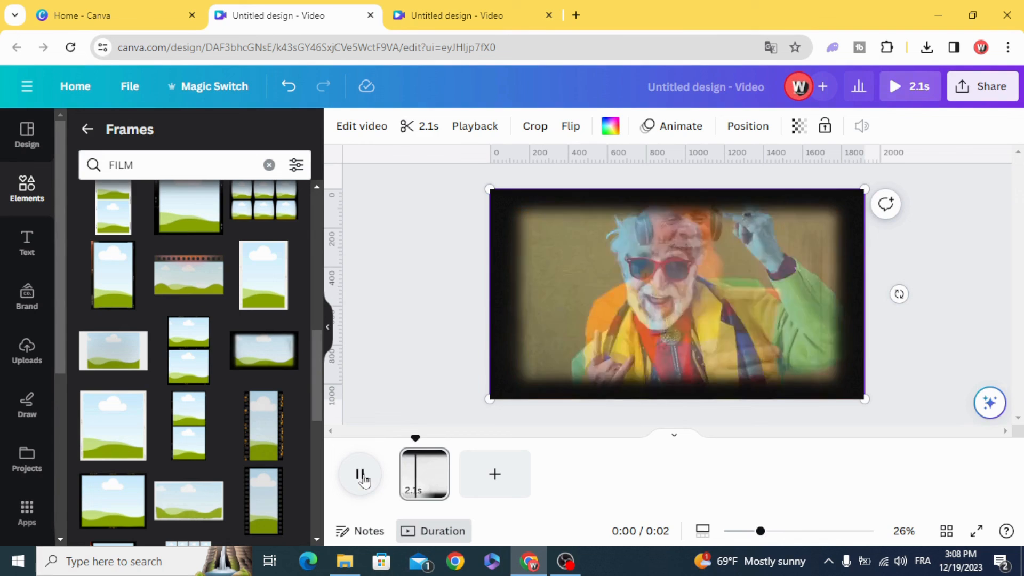
pyautogui.click(361, 473)
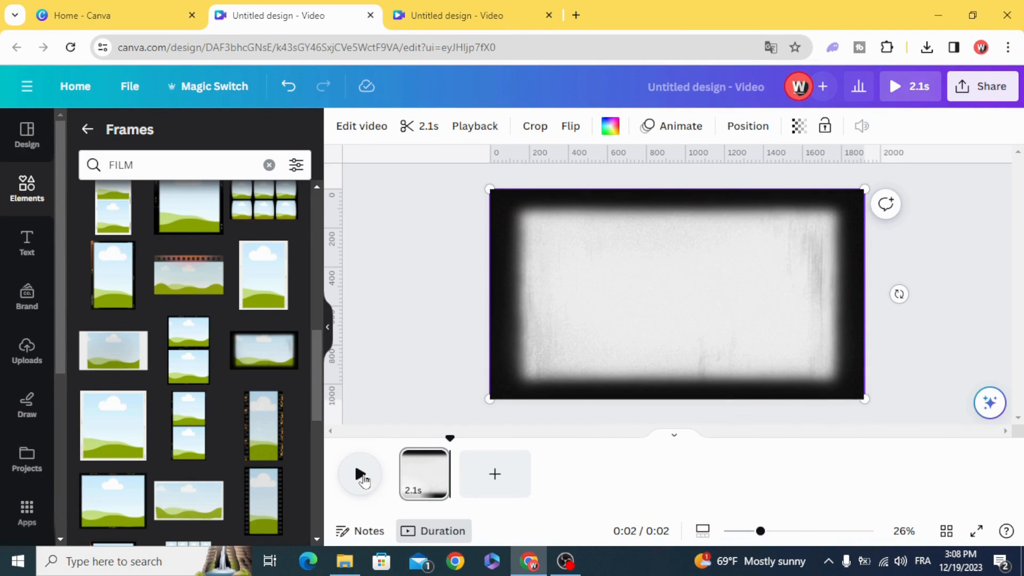